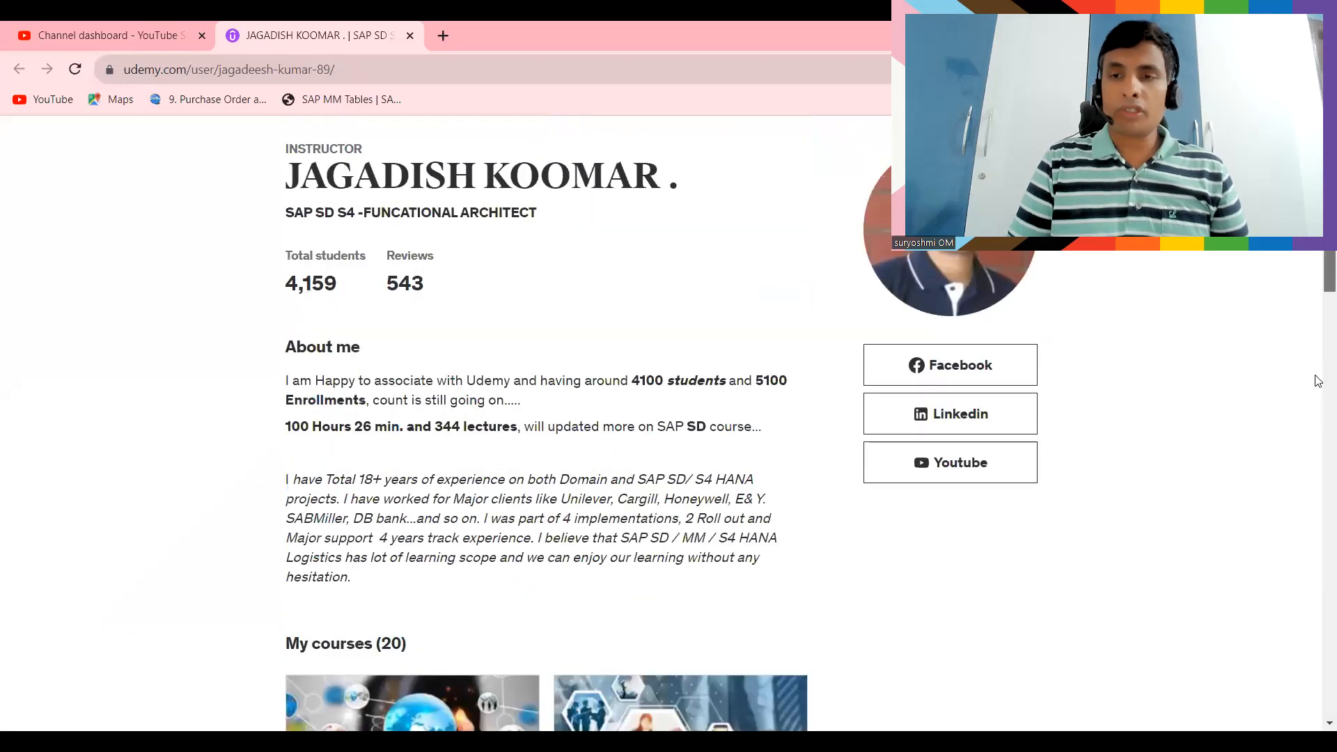
# Scroll down through the Billing Document Types overview list
pyautogui.scroll(-3)
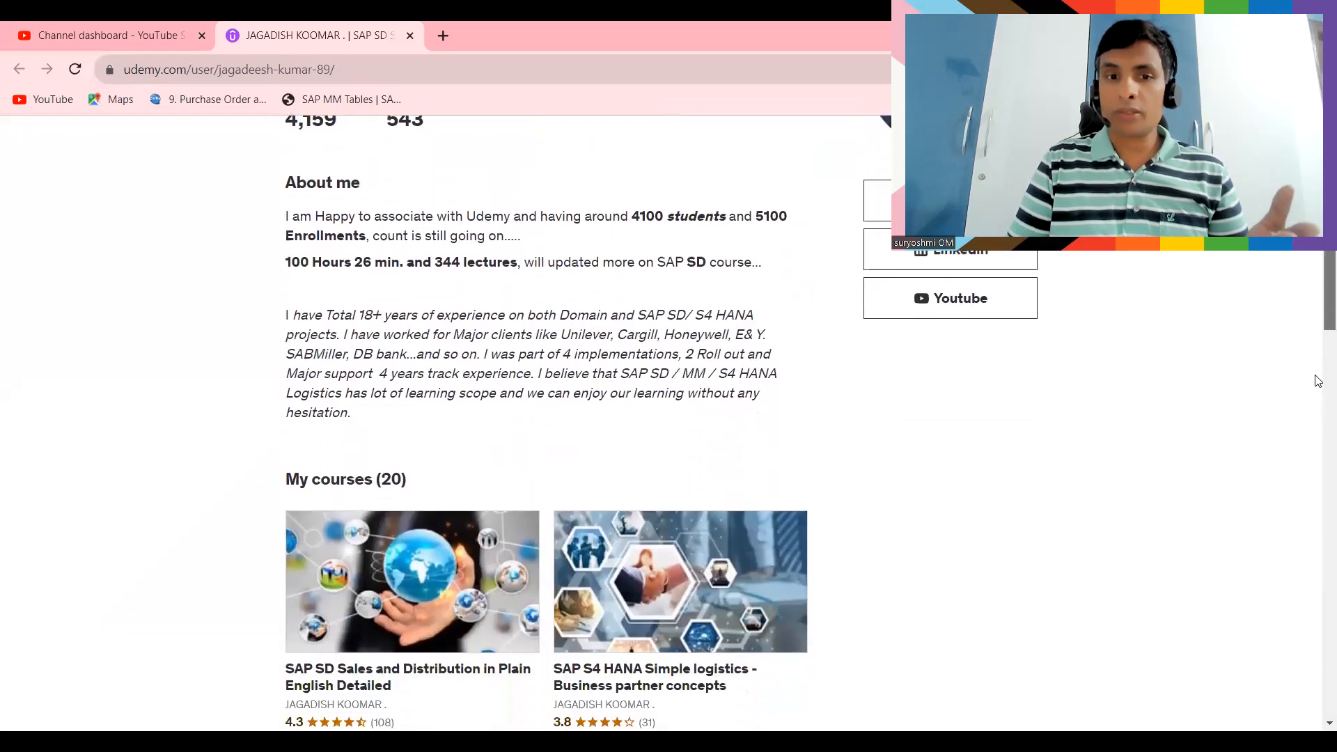
pyautogui.scroll(-3)
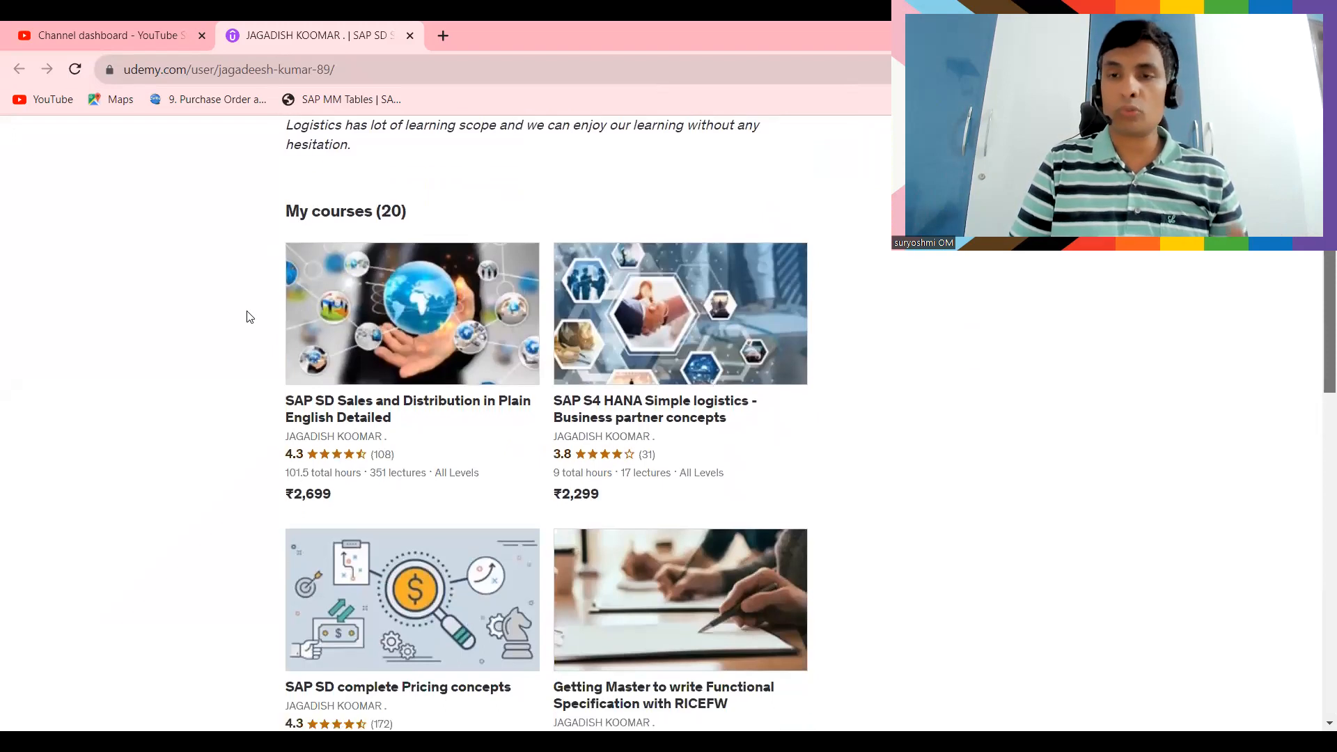
pyautogui.scroll(-3)
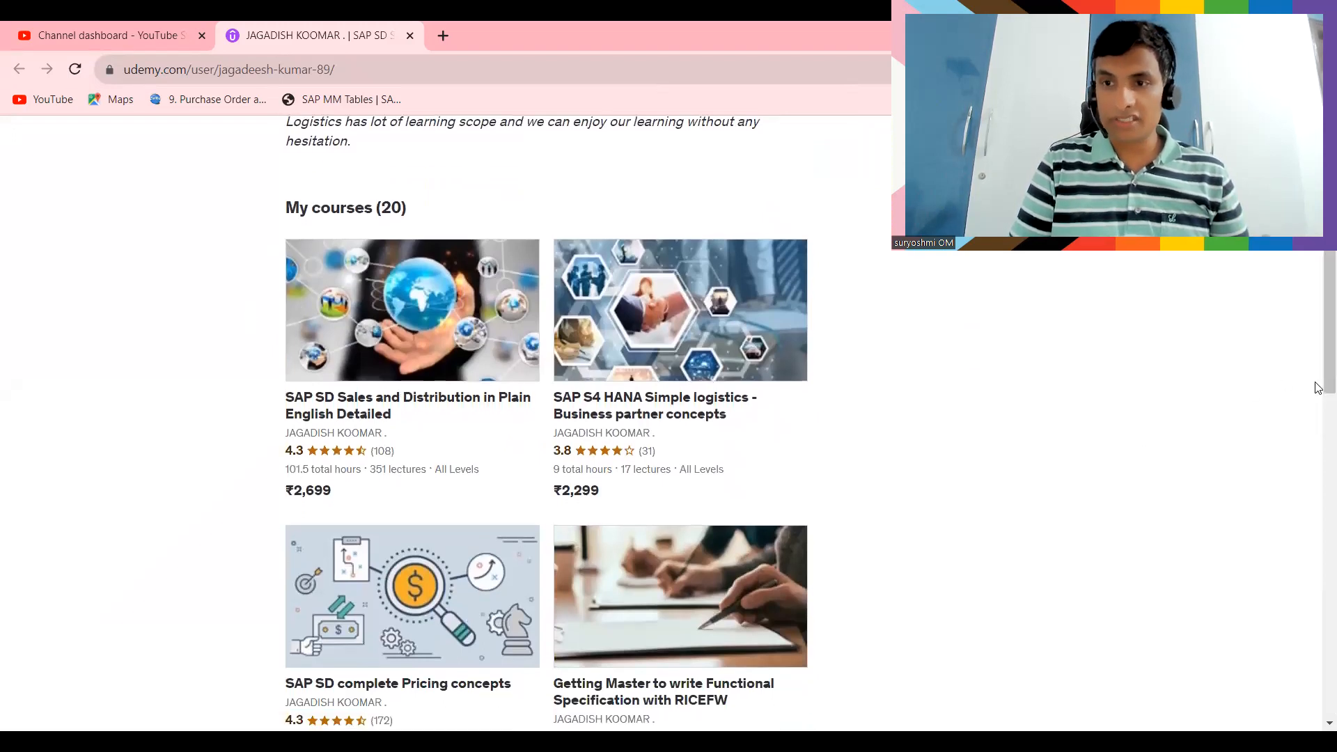
pyautogui.scroll(-3)
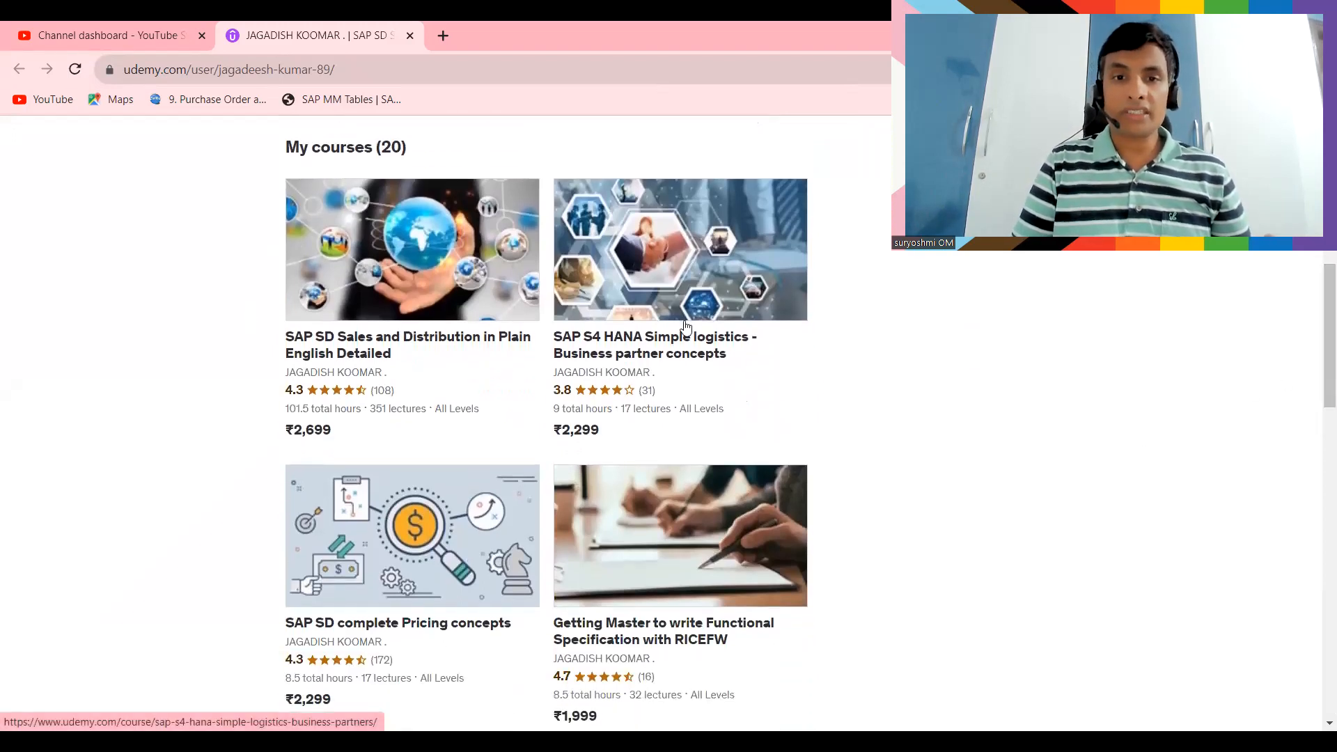
pyautogui.moveTo(694, 383)
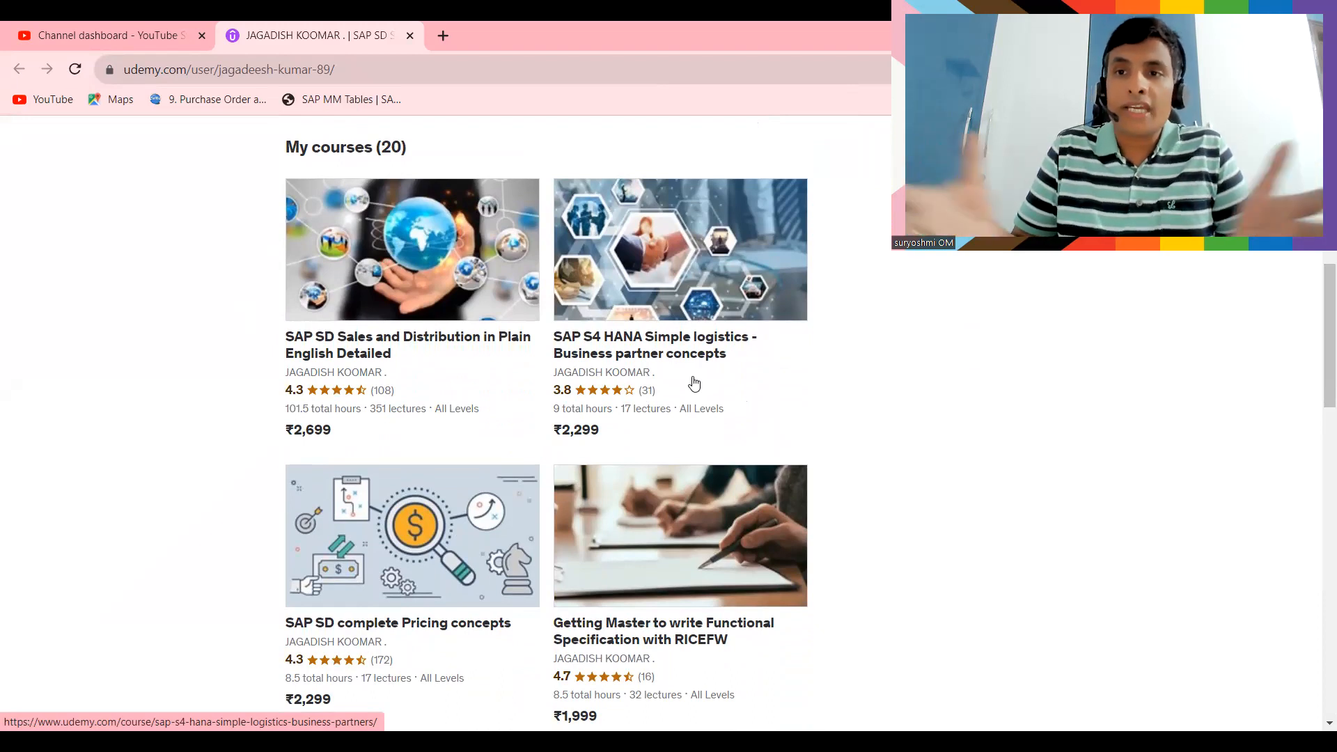
pyautogui.moveTo(992, 413)
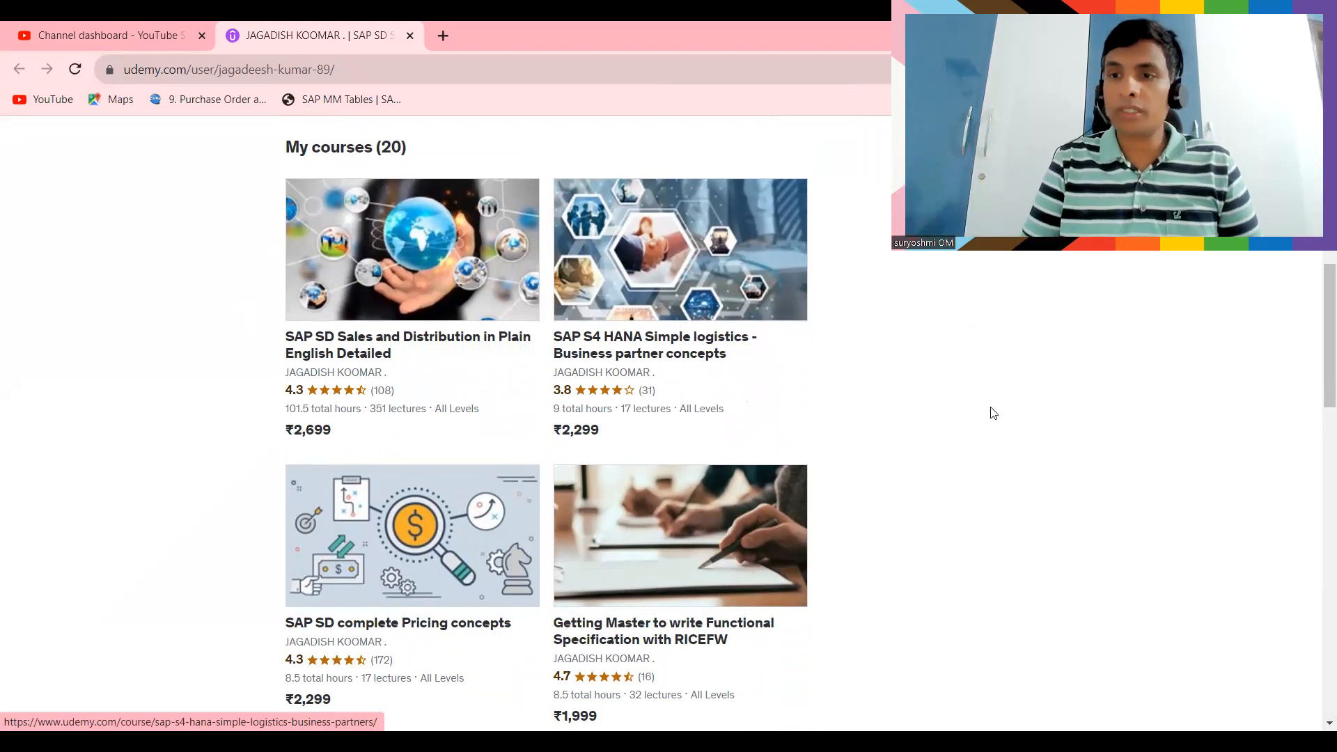
pyautogui.scroll(-3)
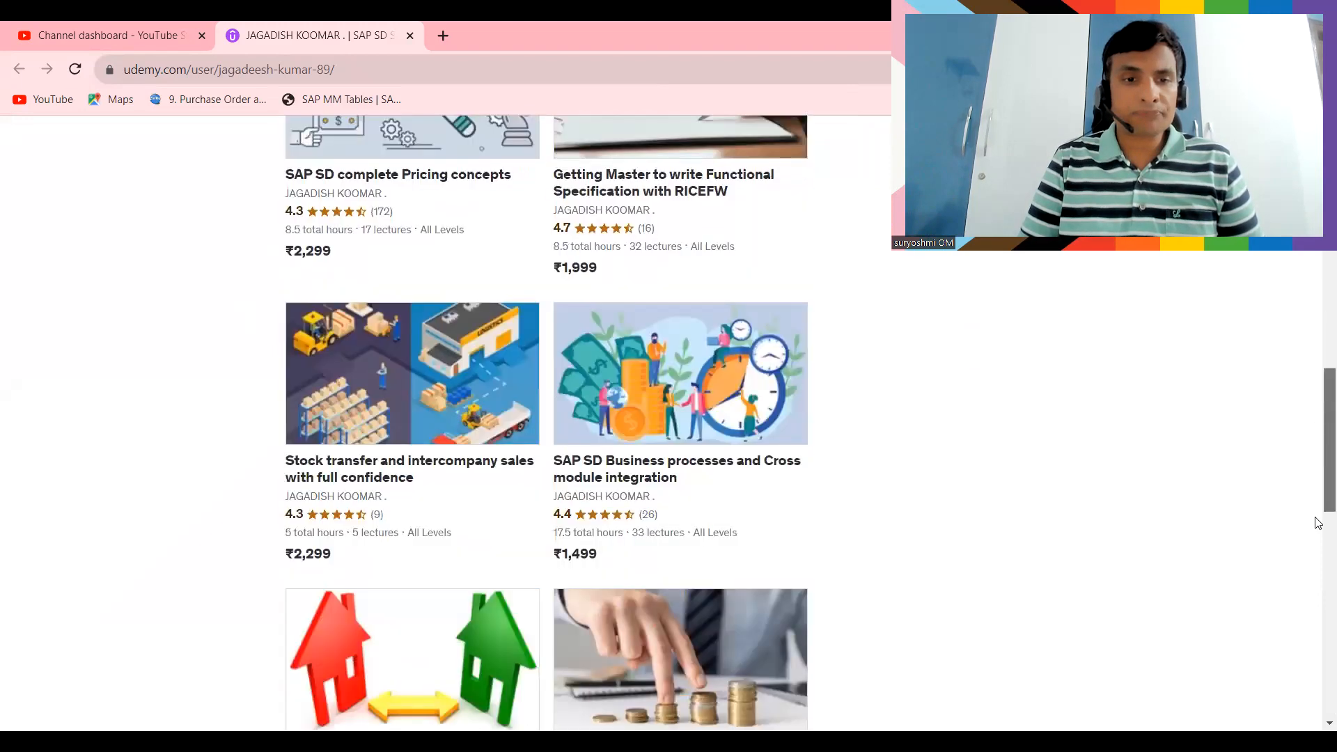
pyautogui.scroll(-3)
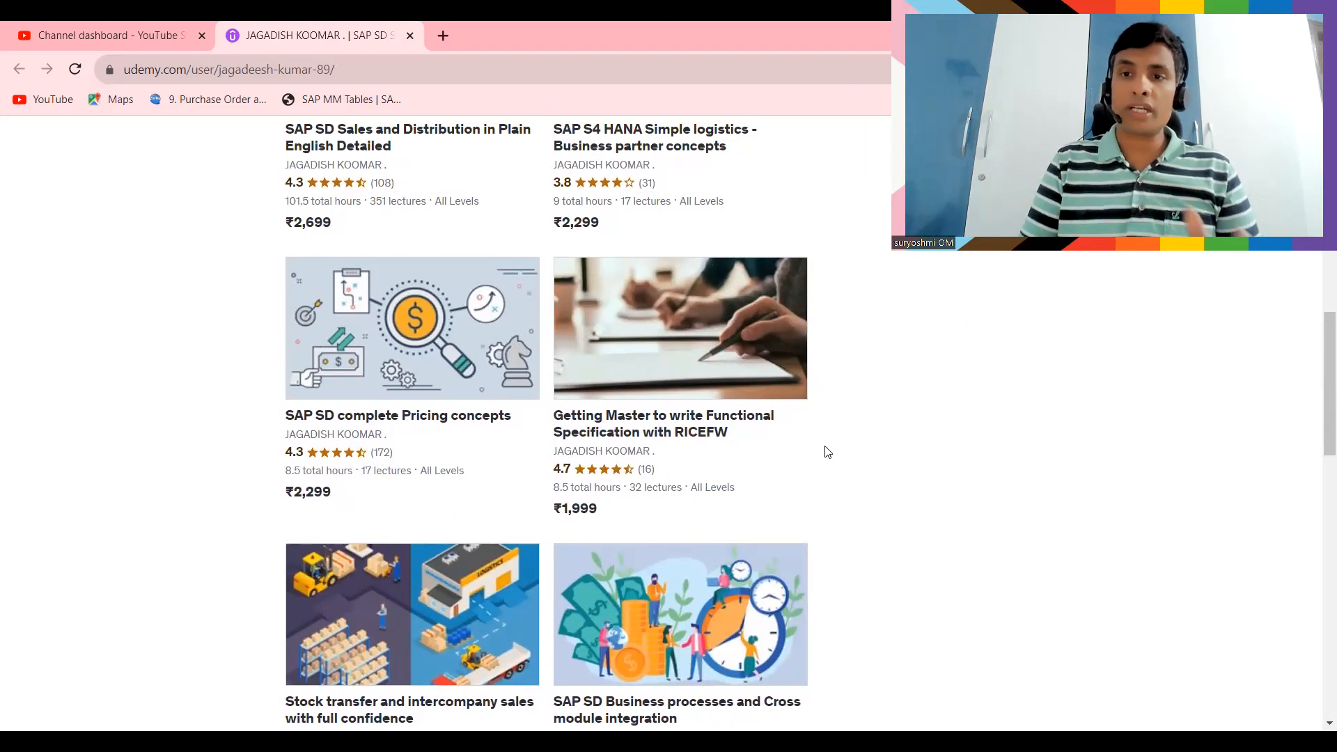
pyautogui.scroll(-3)
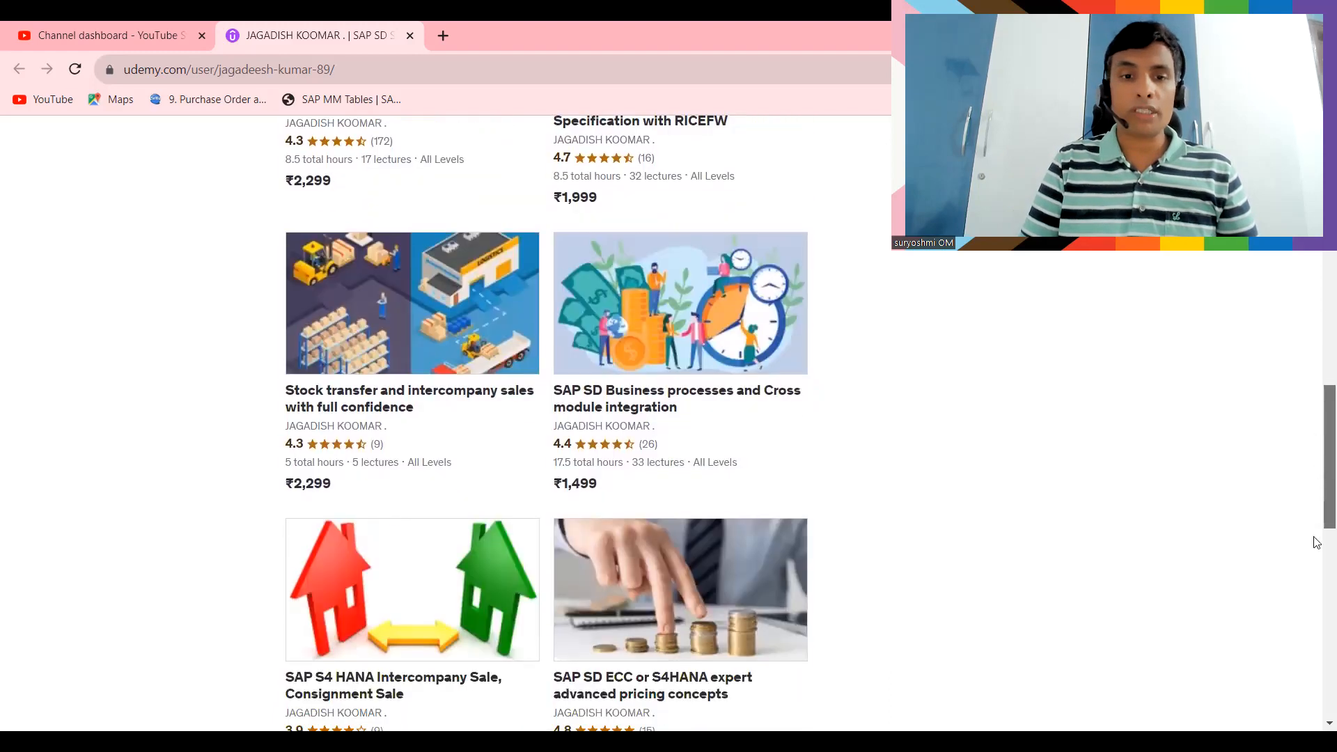
pyautogui.scroll(-3)
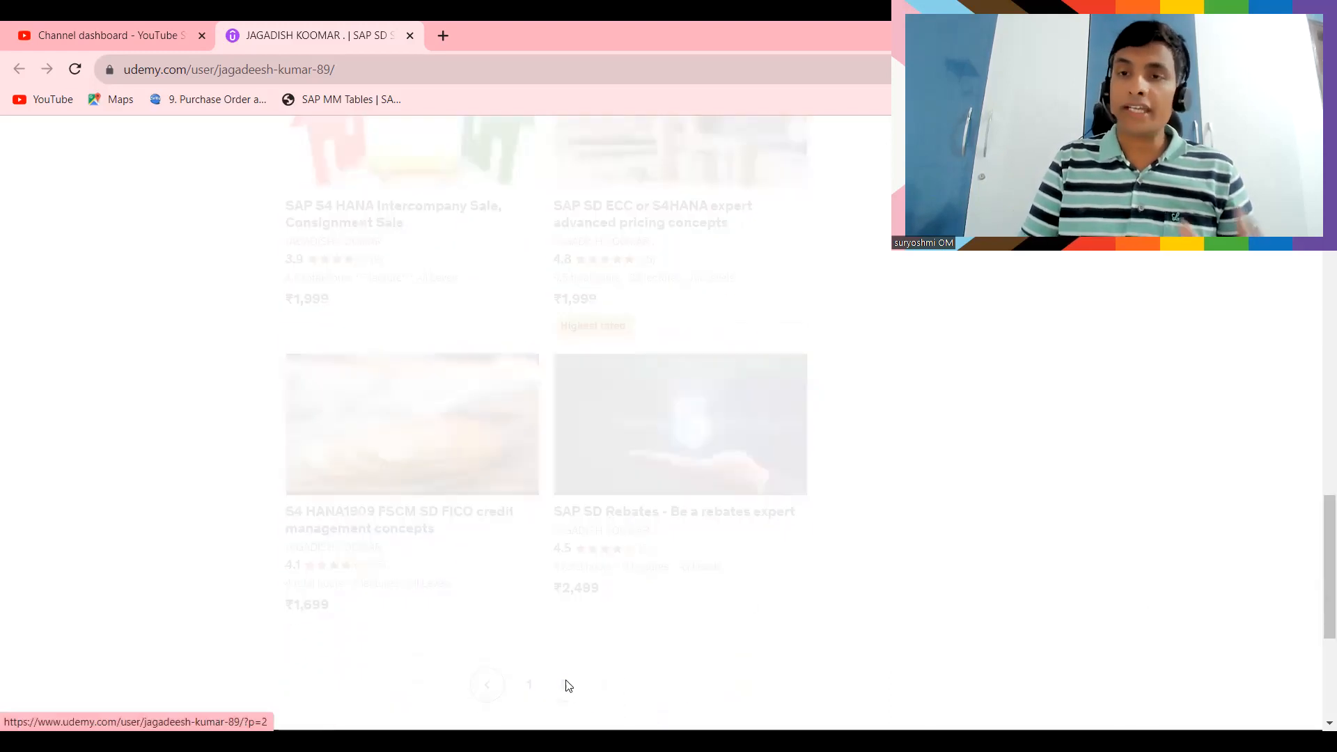
# Jump to billing type F2 via Position and show its Invoice details
pyautogui.click(563, 684)
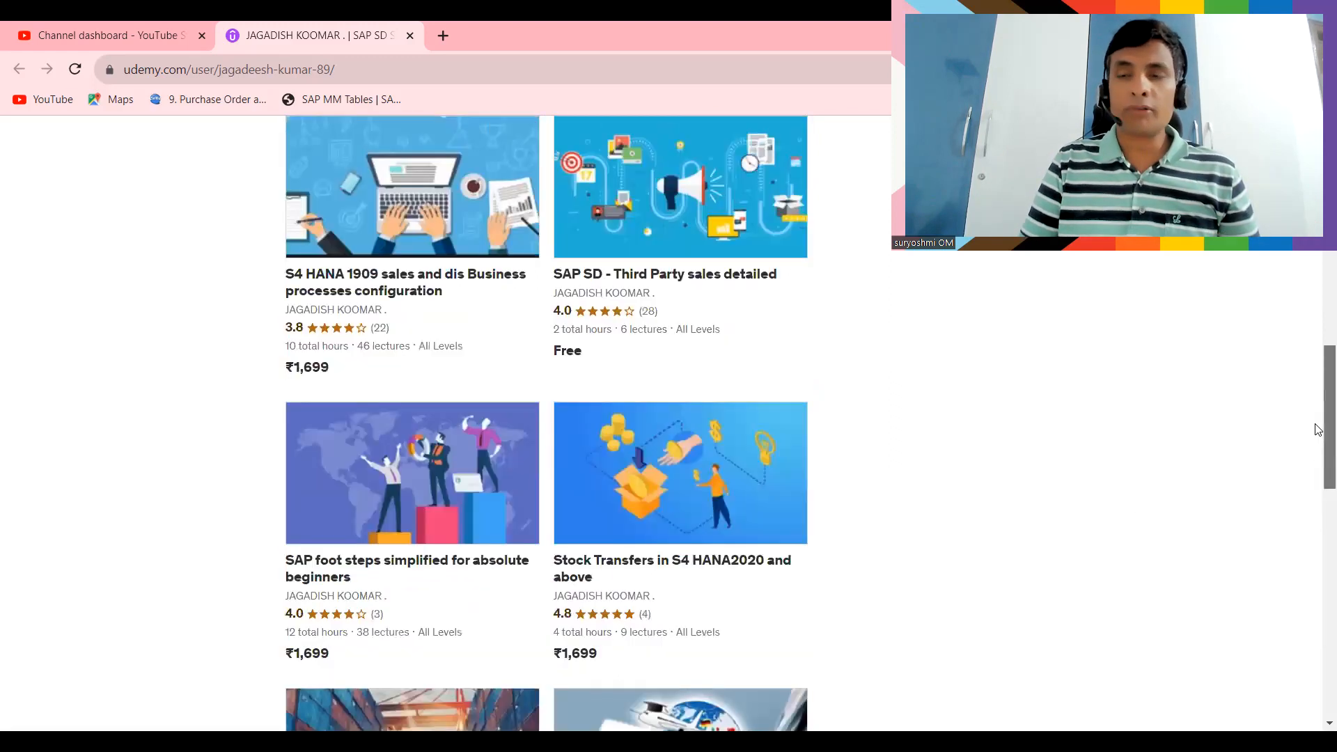
pyautogui.scroll(-3)
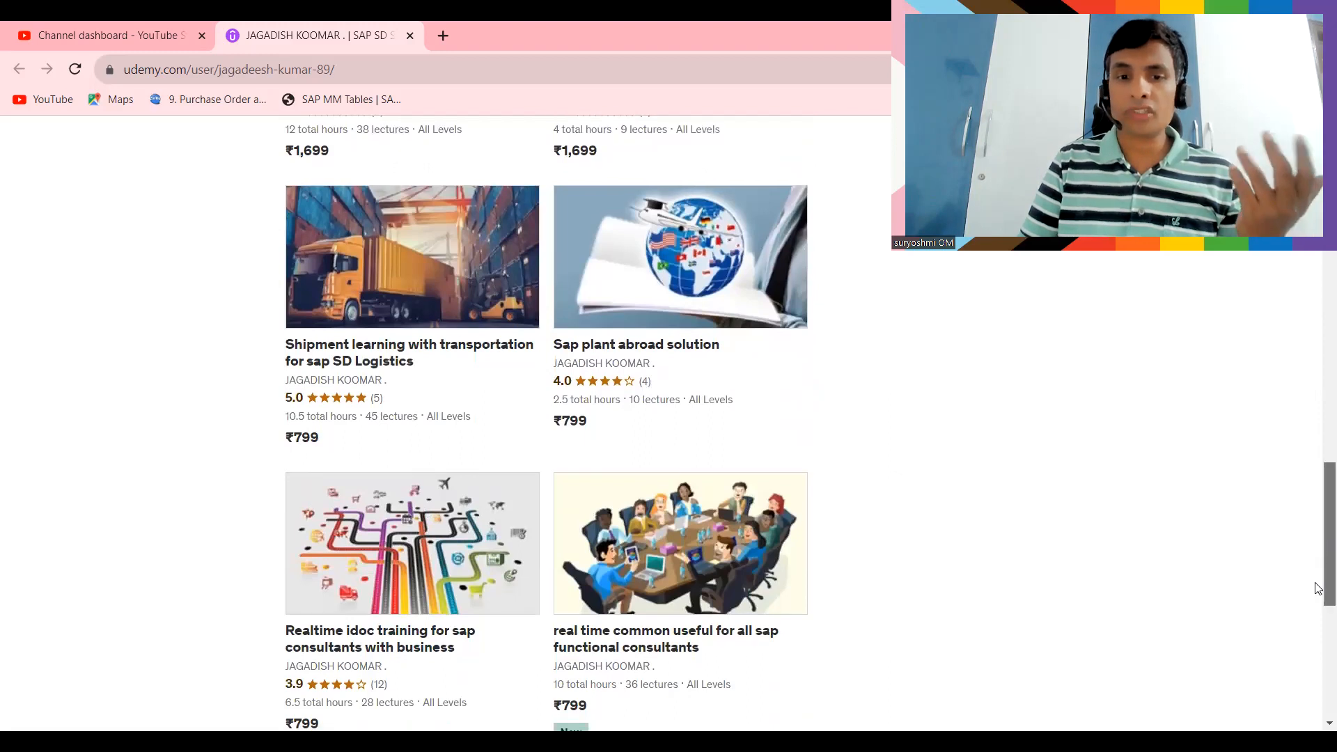
pyautogui.scroll(-3)
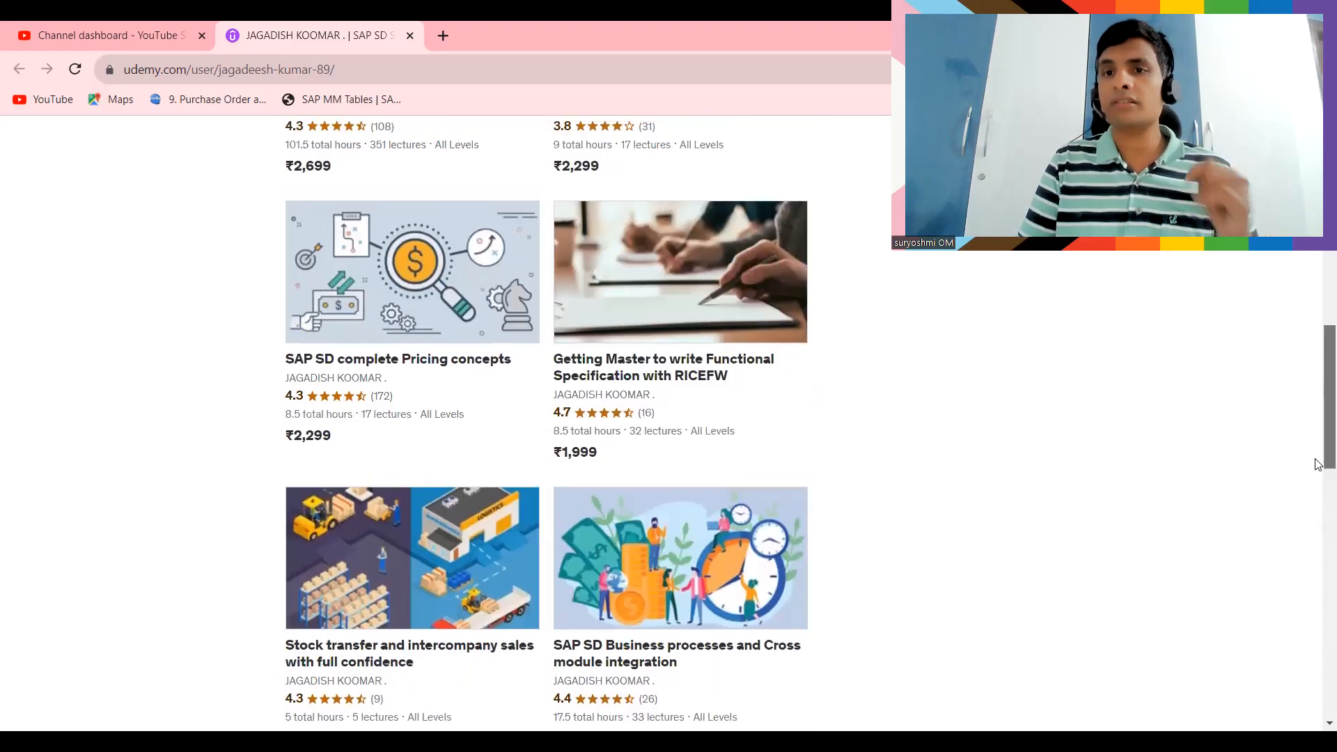
pyautogui.scroll(-3)
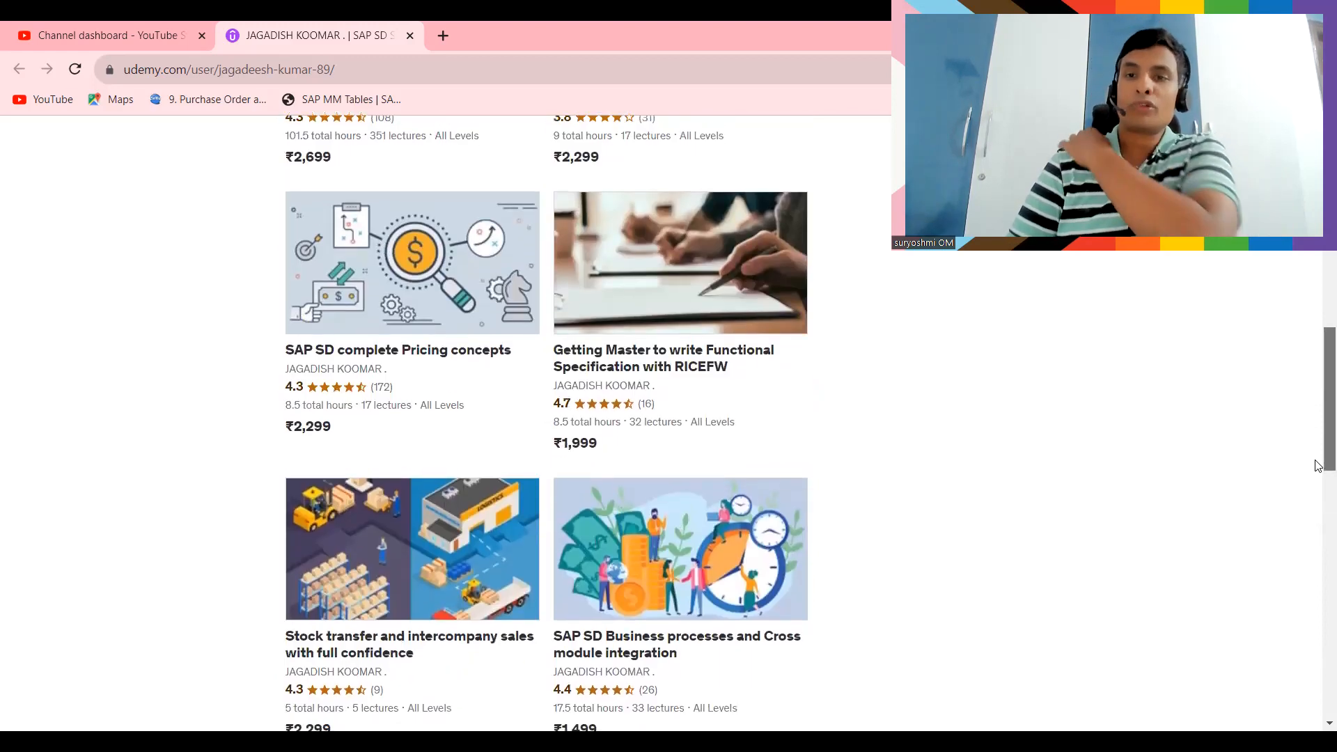
pyautogui.scroll(-3)
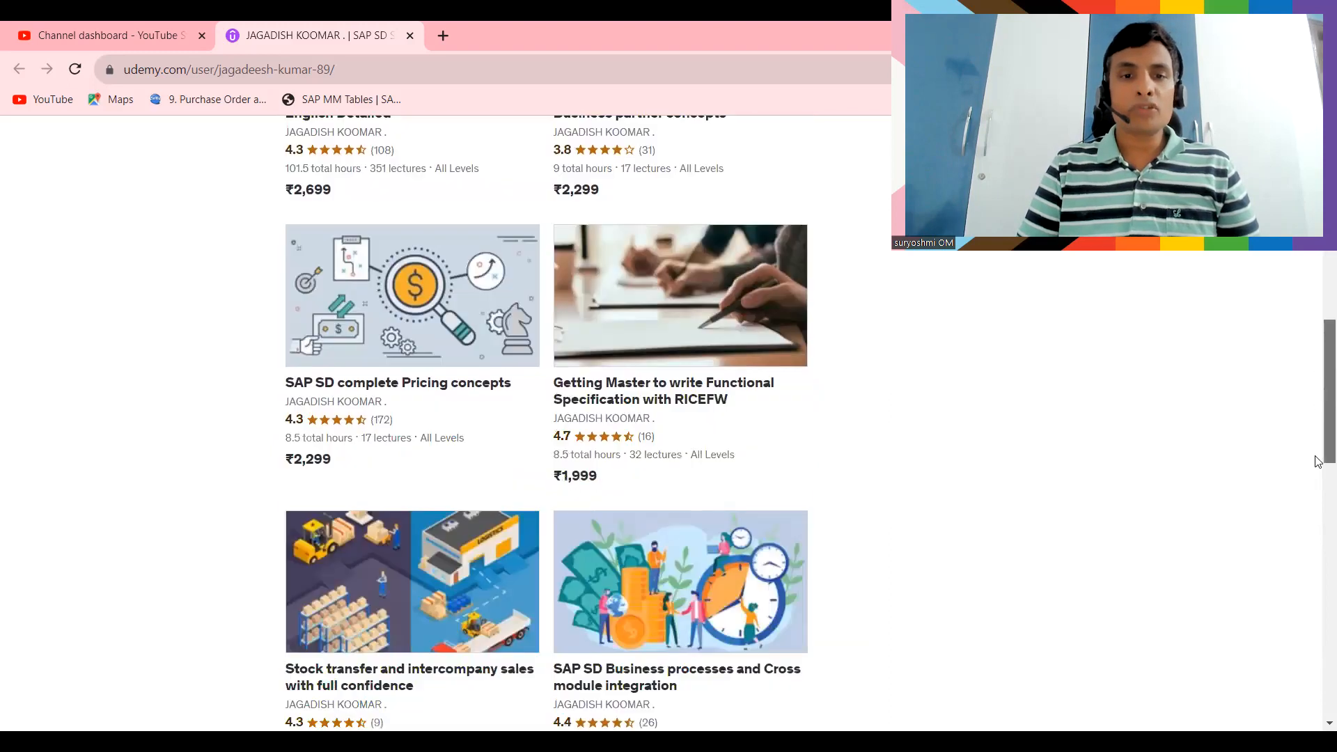
pyautogui.scroll(3)
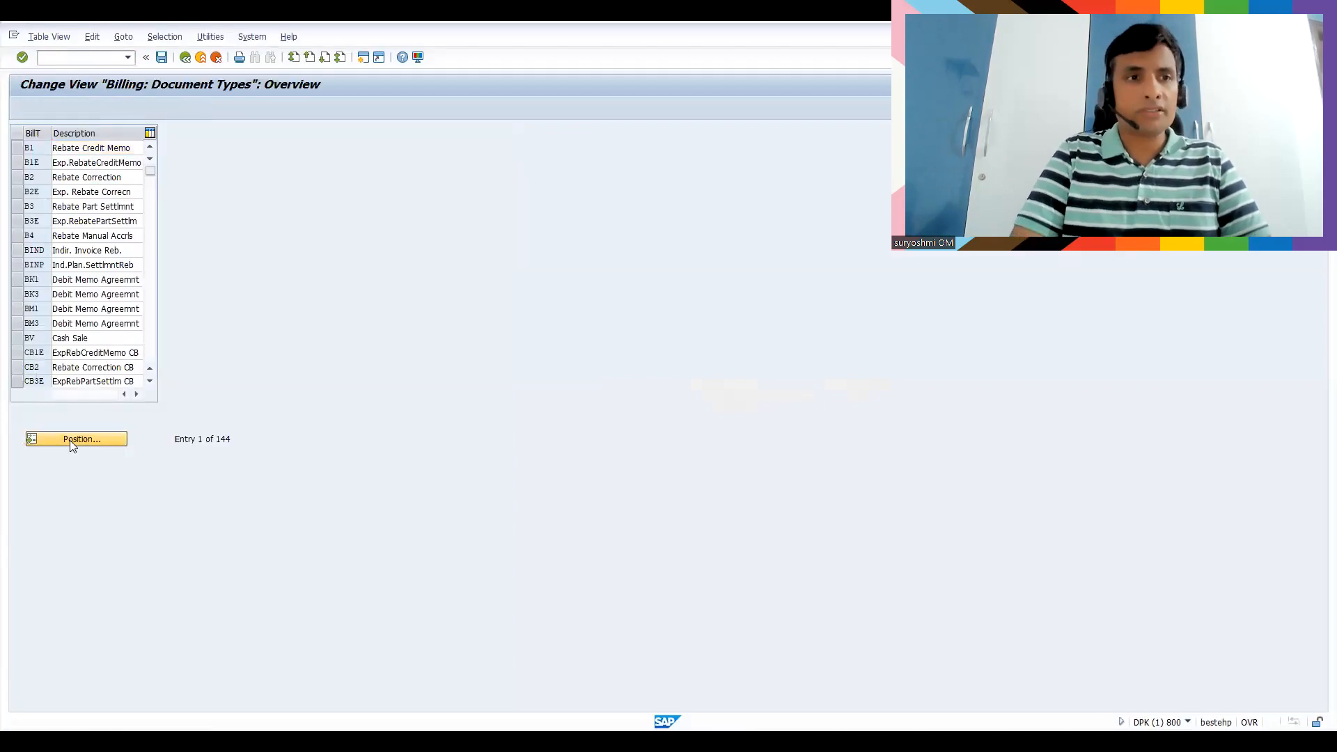
pyautogui.click(80, 438)
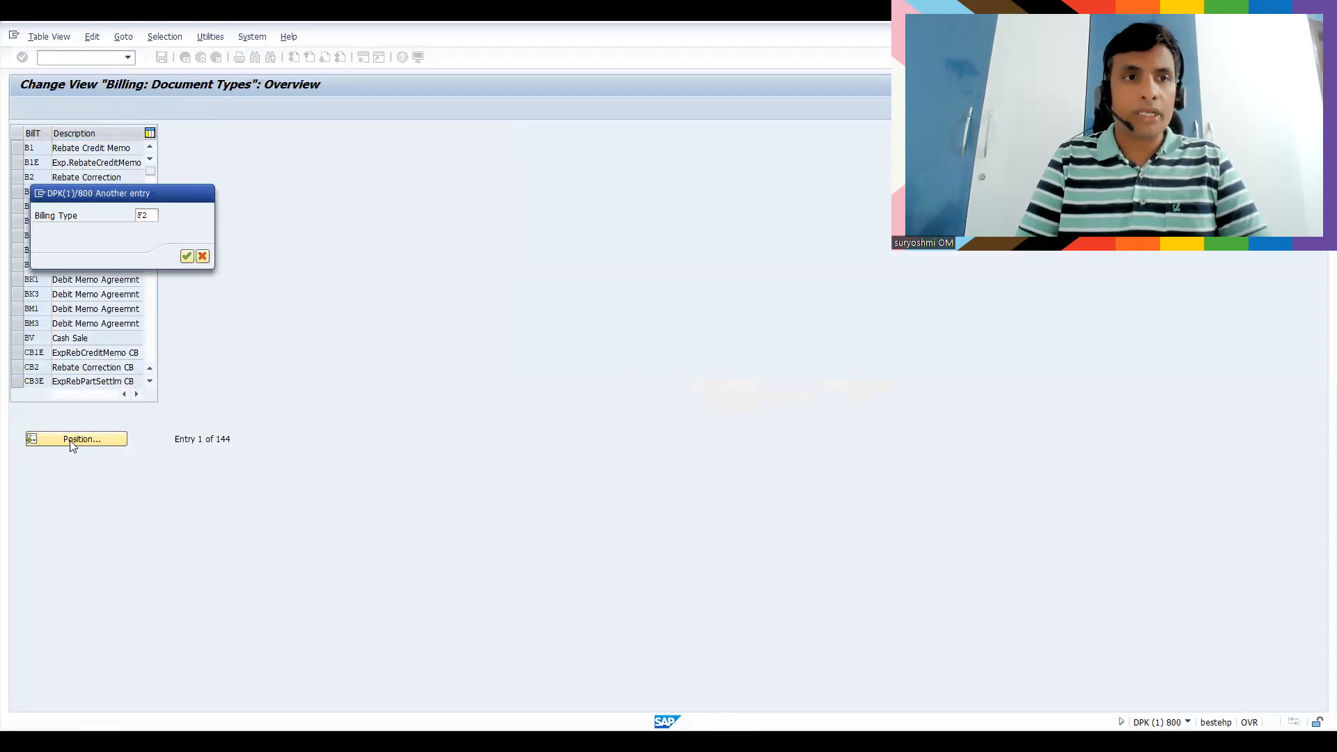
pyautogui.click(186, 256)
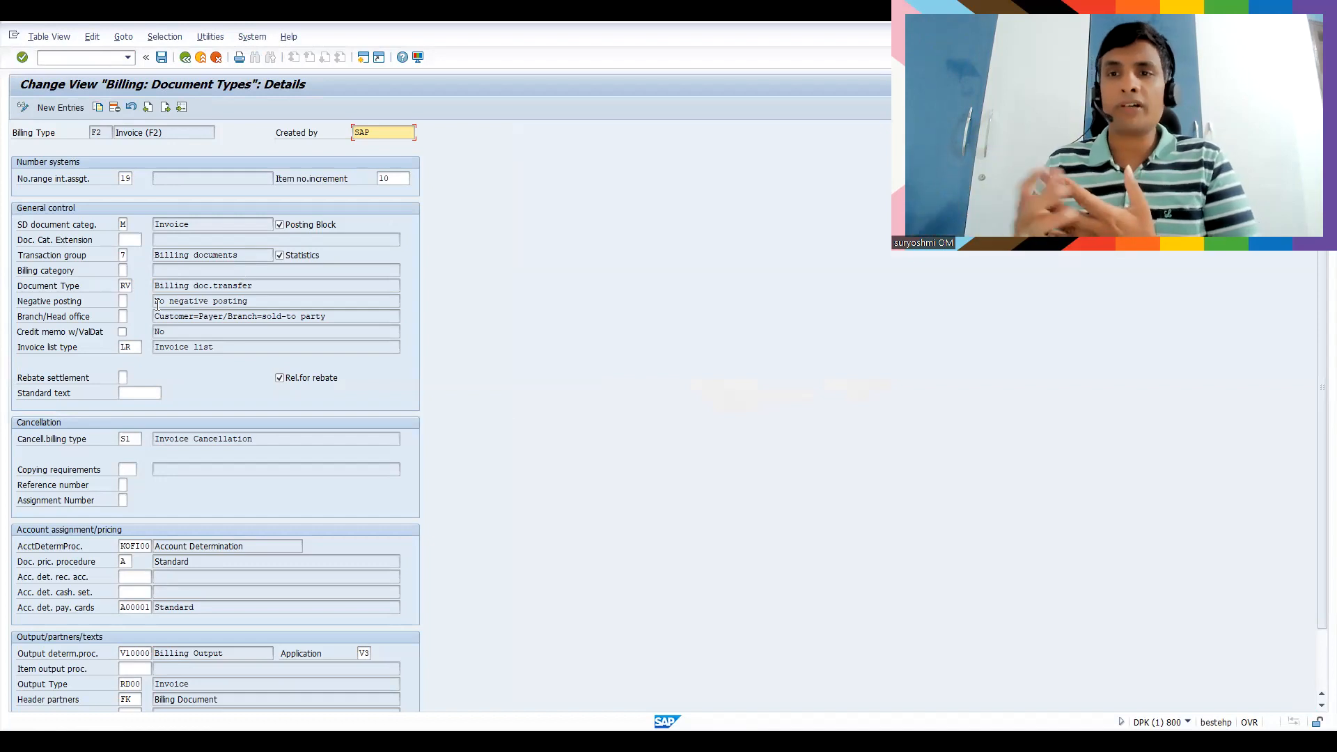
pyautogui.moveTo(104, 262)
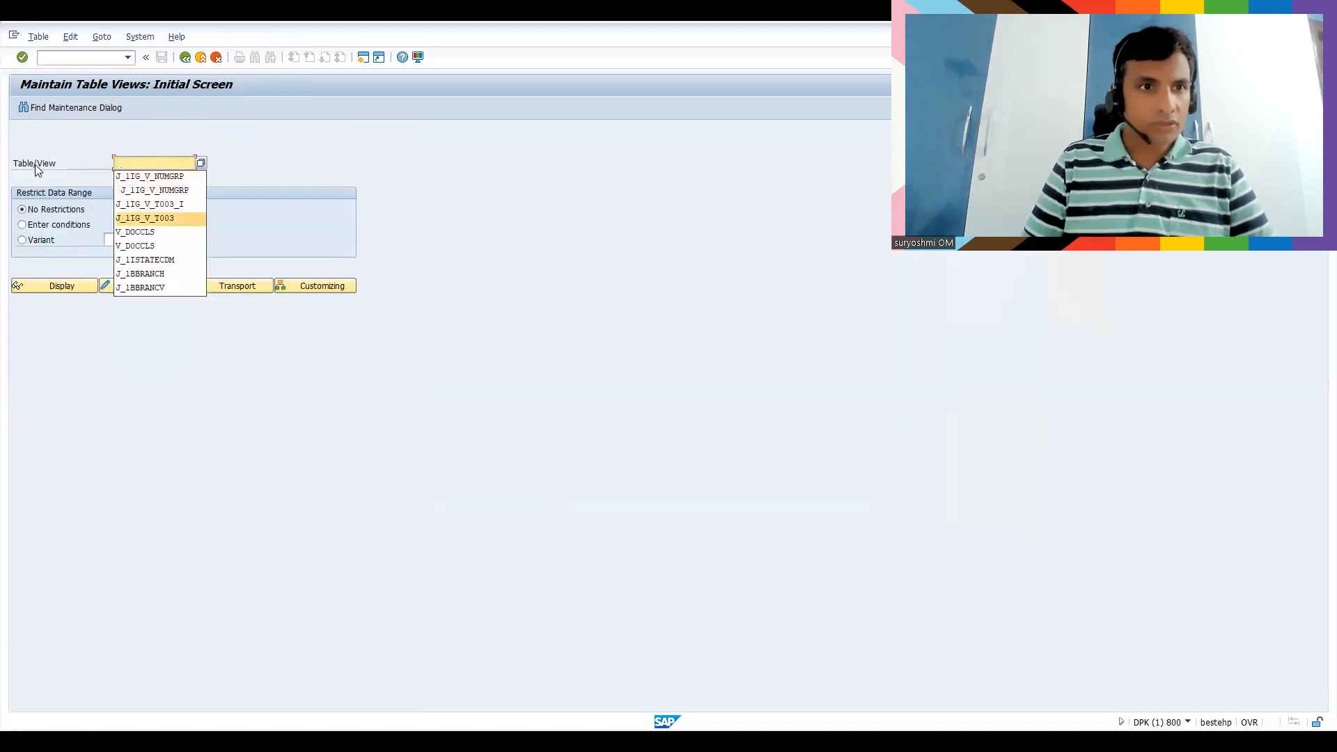
# Open view V_DOCCLS for maintenance with country key IN as the work area
pyautogui.click(134, 246)
pyautogui.write('V_DO')
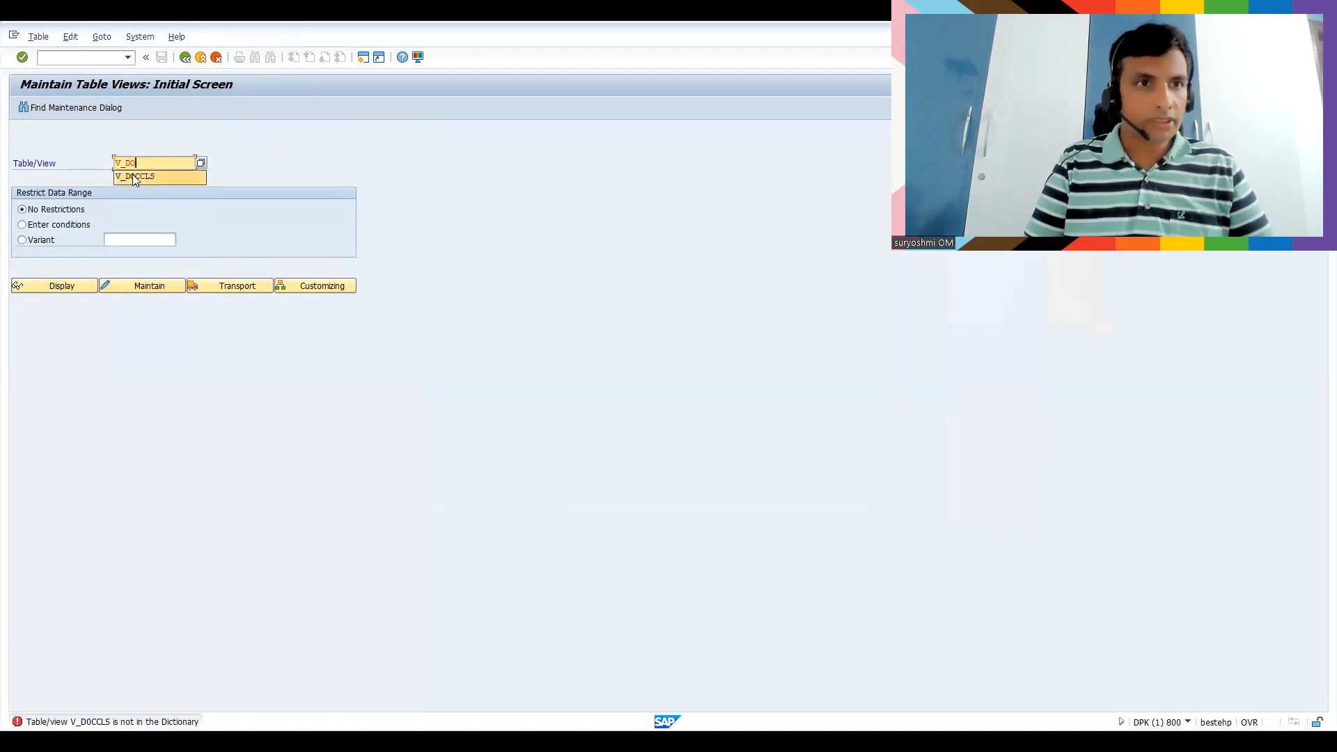
pyautogui.click(135, 176)
pyautogui.write('IN')
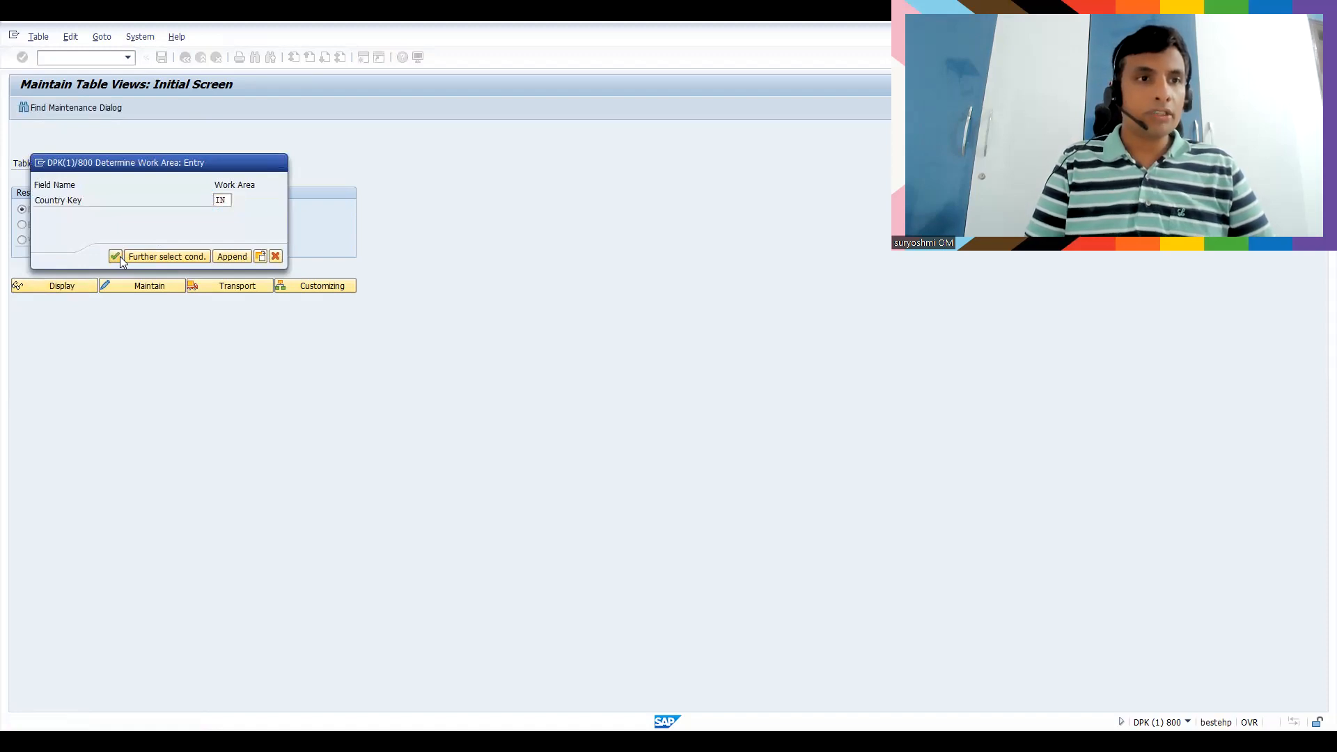
pyautogui.click(115, 257)
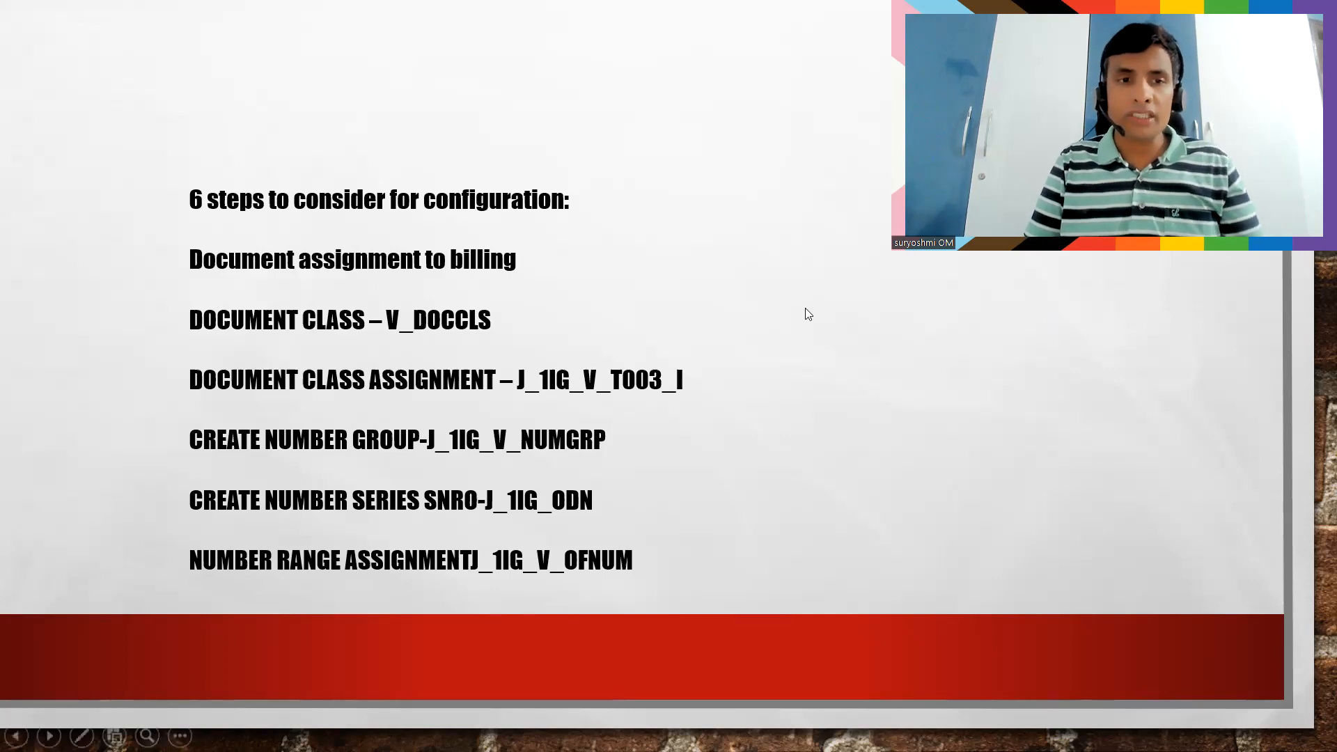
pyautogui.moveTo(672, 525)
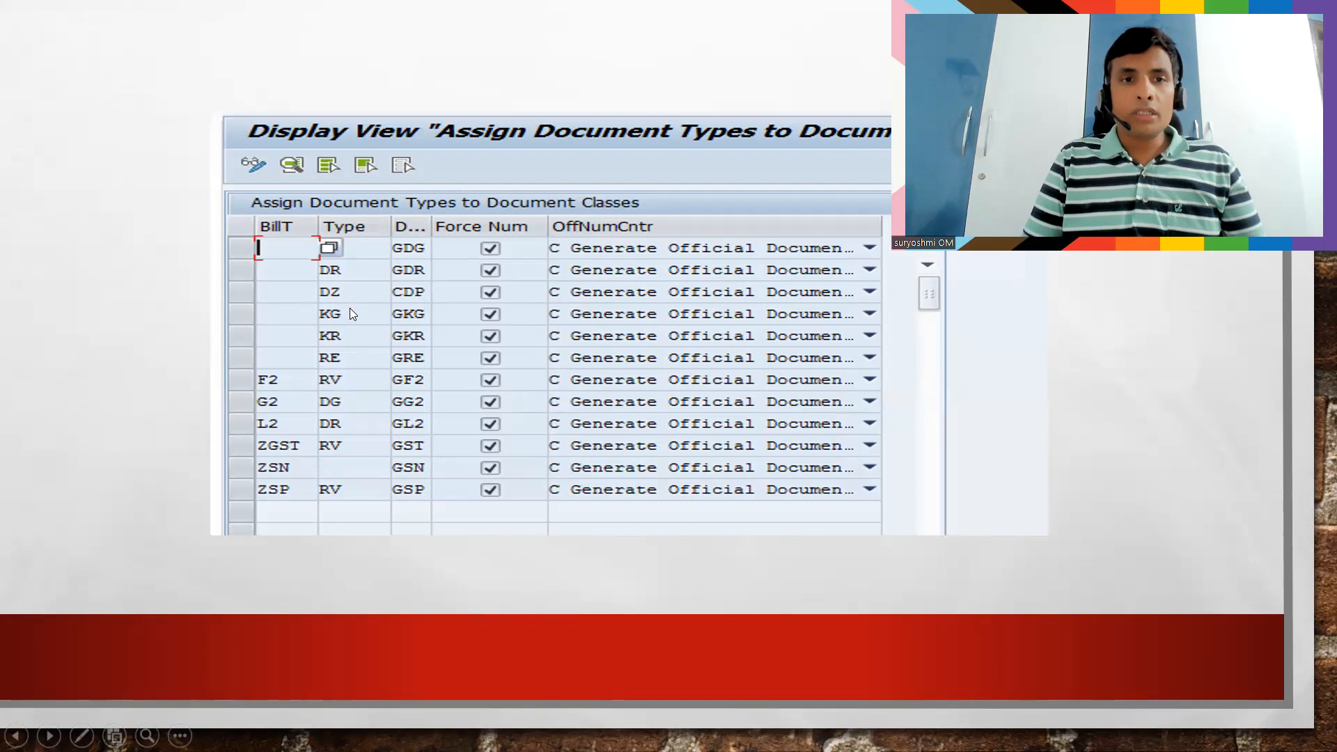
pyautogui.moveTo(264, 430)
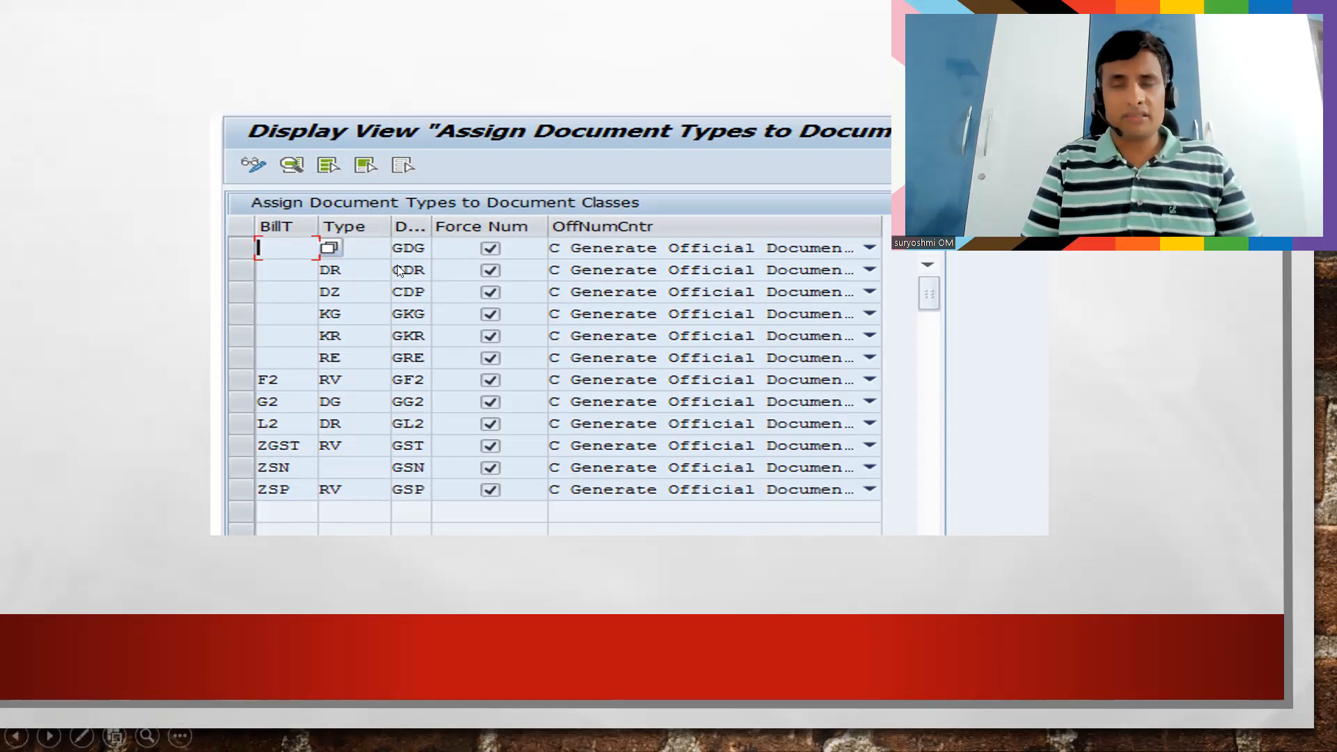
pyautogui.moveTo(250, 397)
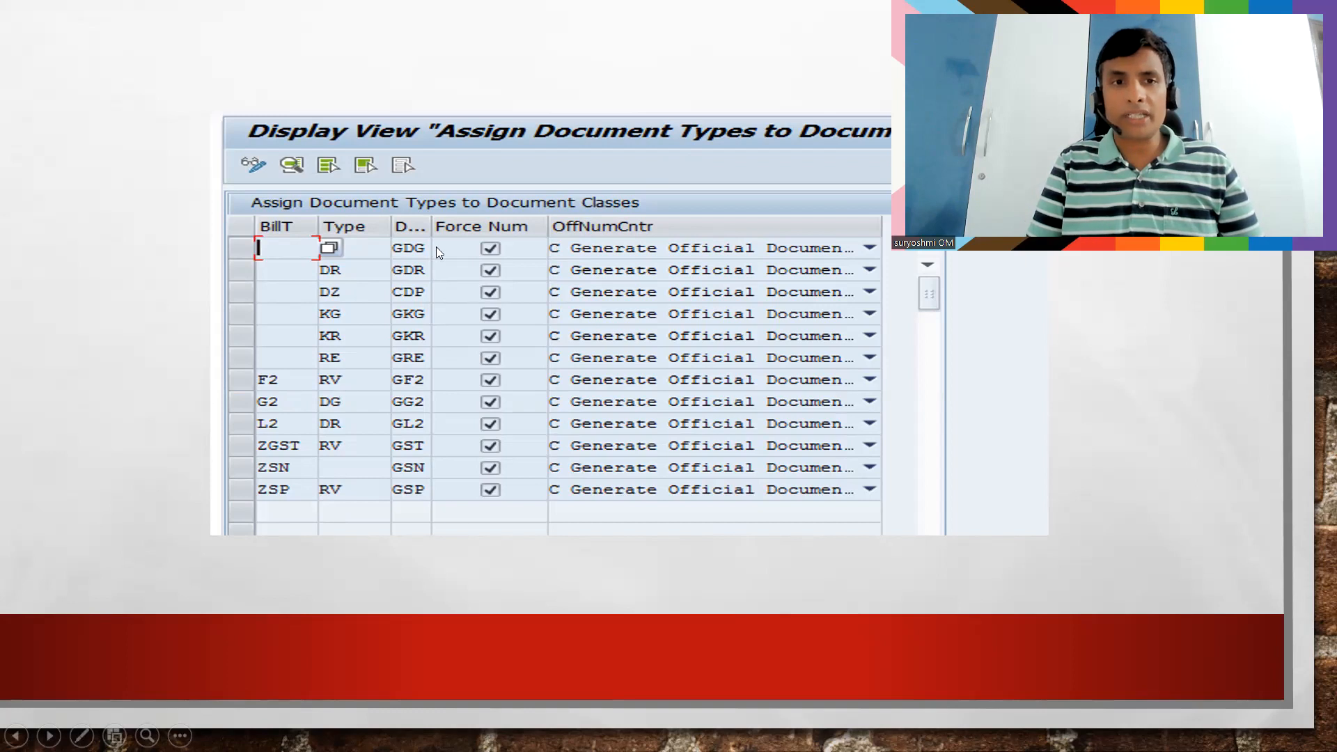
pyautogui.moveTo(410, 467)
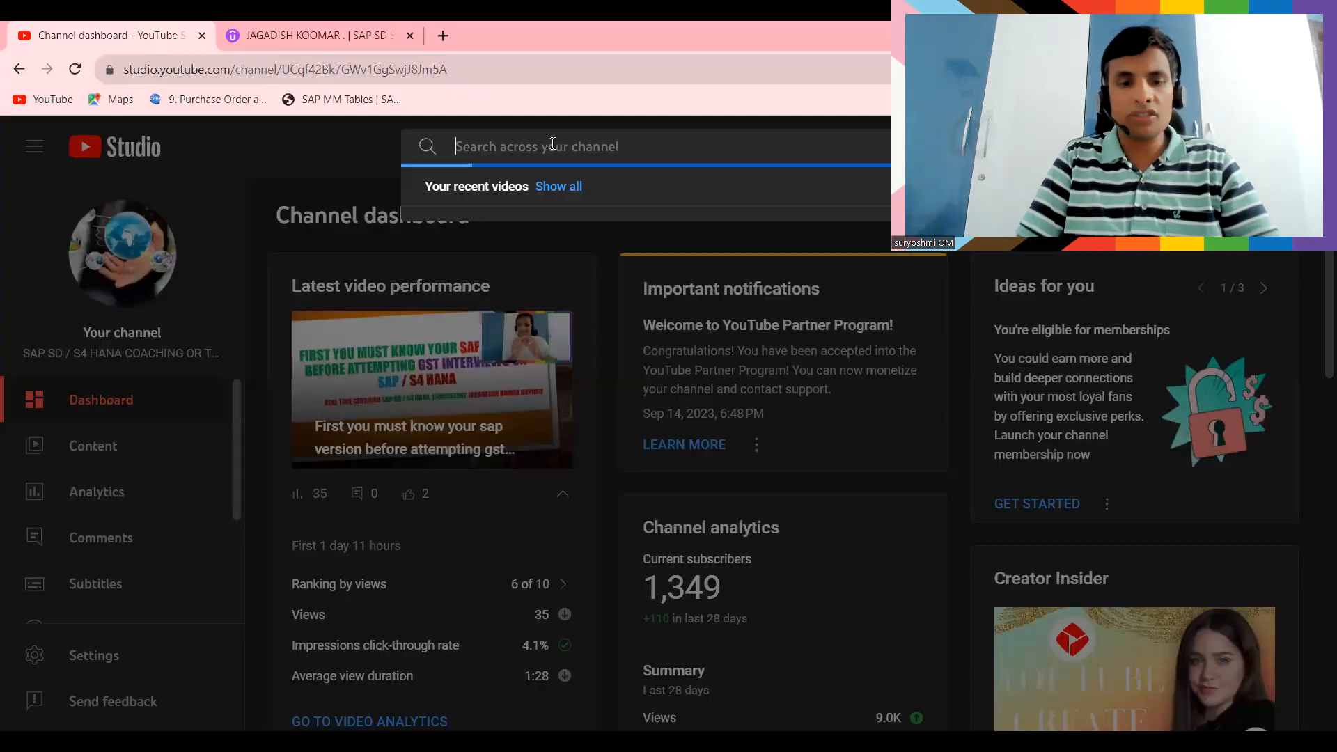
# Search the channel's videos for 'GST'
pyautogui.write('GST')
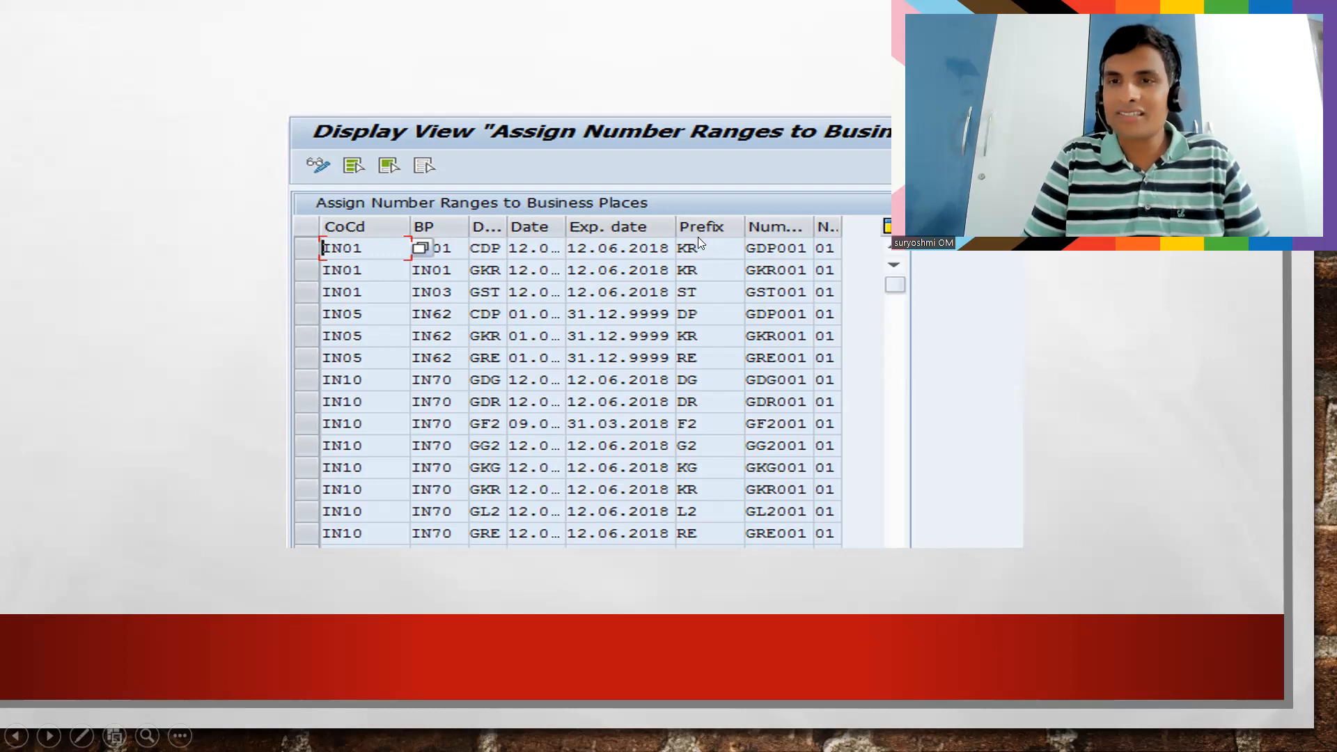
pyautogui.moveTo(698, 349)
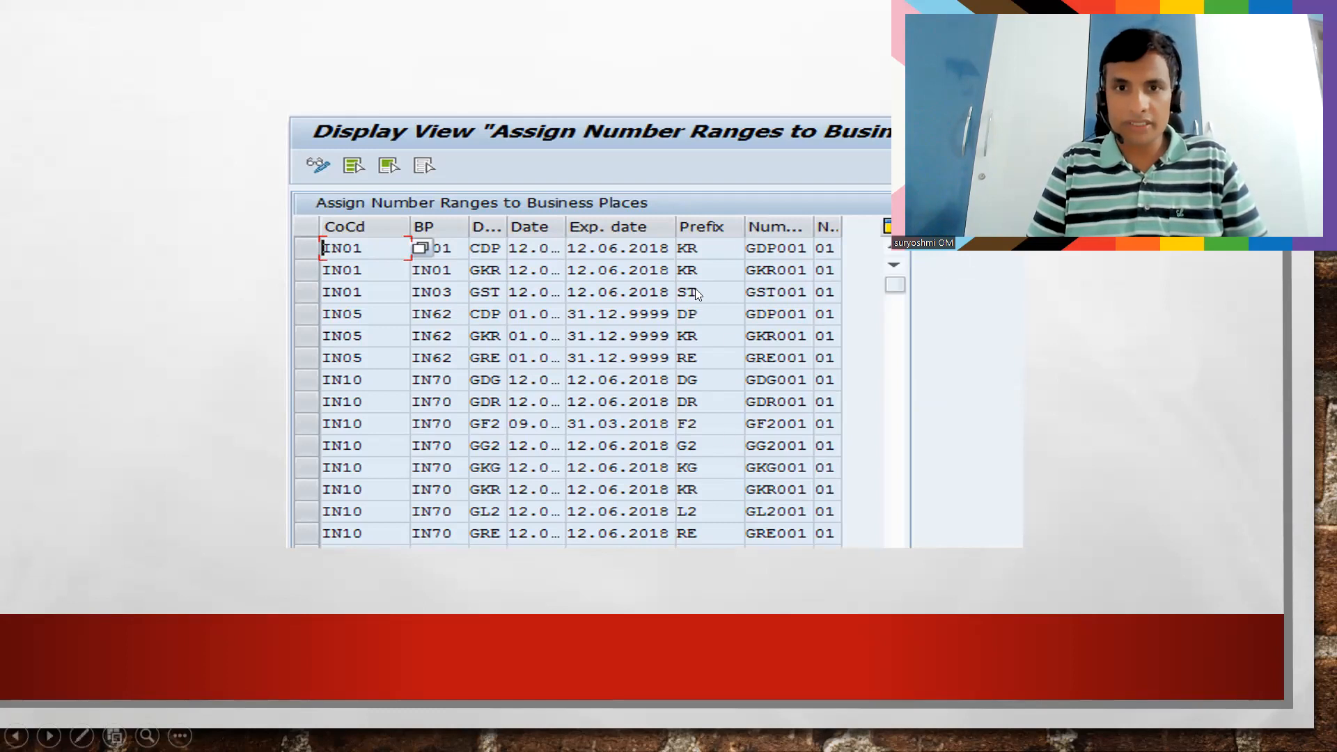
pyautogui.moveTo(721, 319)
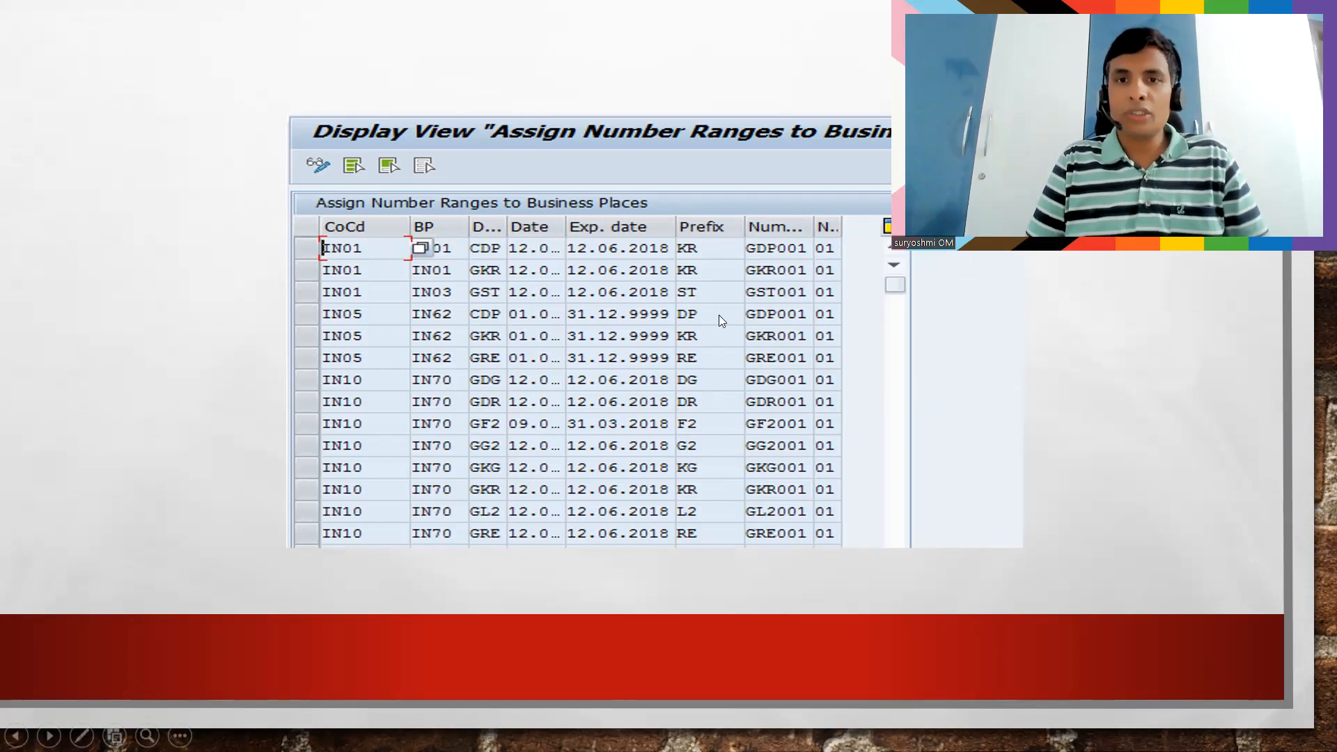